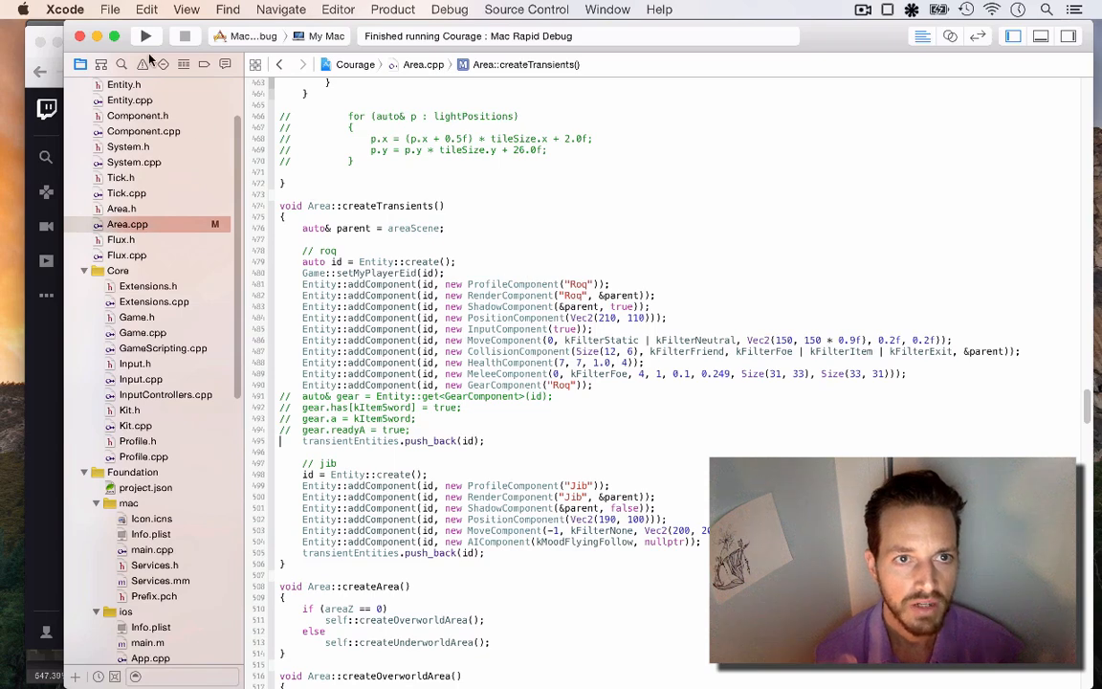
Build and launch the Courage game, then bring the web browser to the front.
{"action": "left_click", "coordinate": [145, 35]}
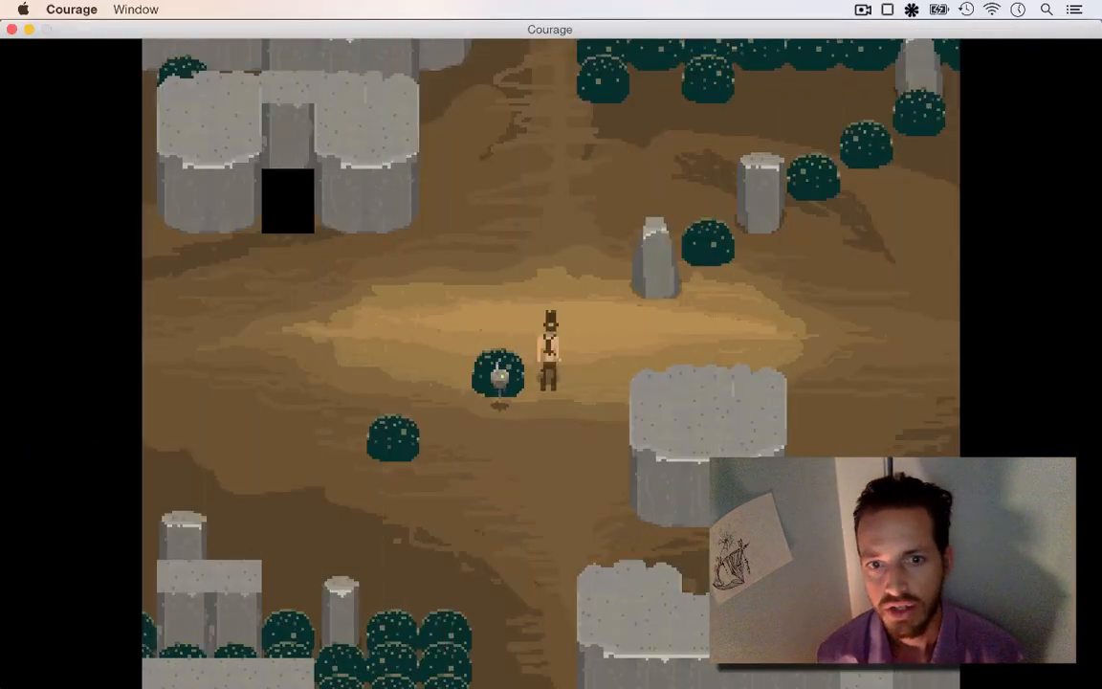
{"action": "key", "text": "up"}
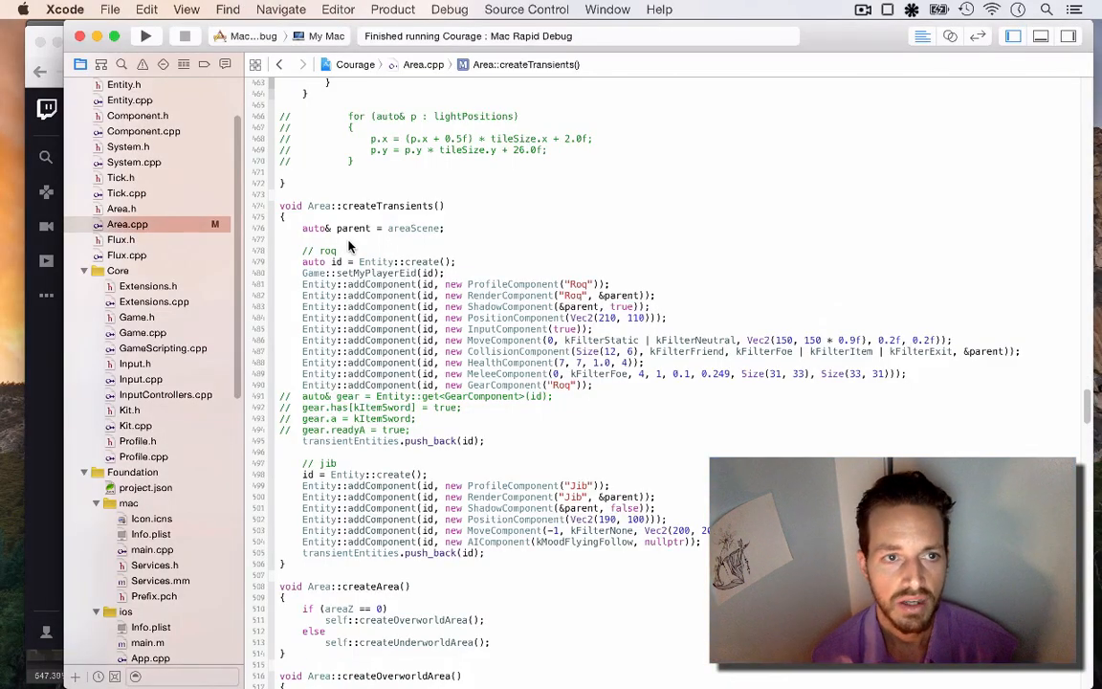
{"action": "left_click", "coordinate": [607, 343]}
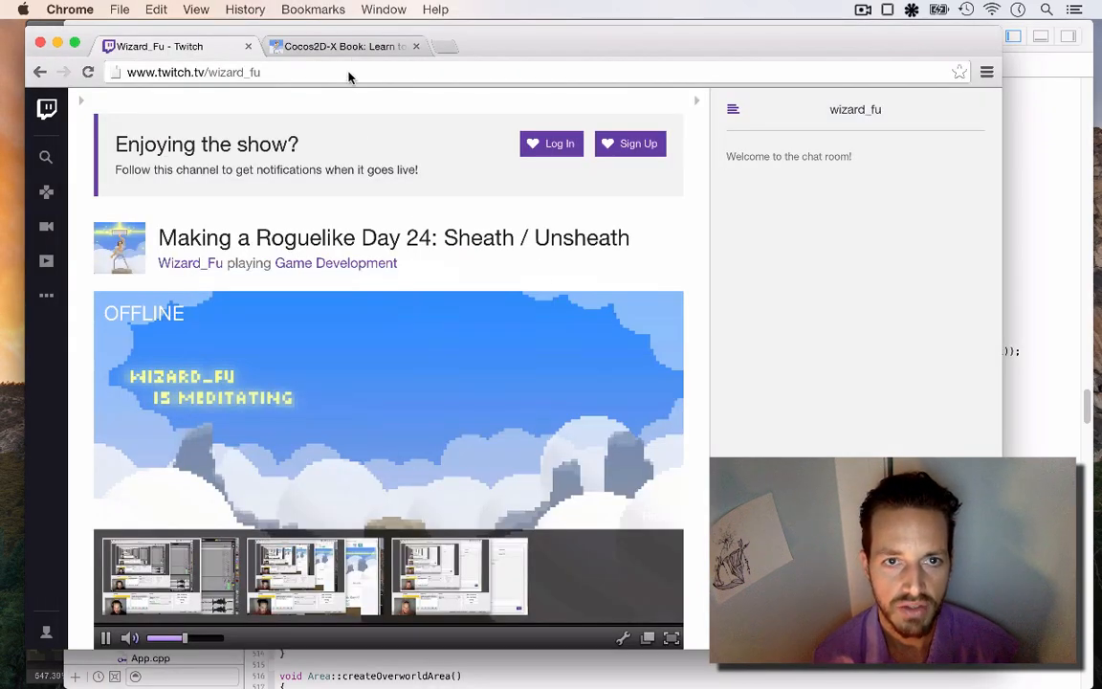
Show the Cocos2D-X platformer book page, scrolling through its contents and back to the introduction.
{"action": "left_click", "coordinate": [345, 46]}
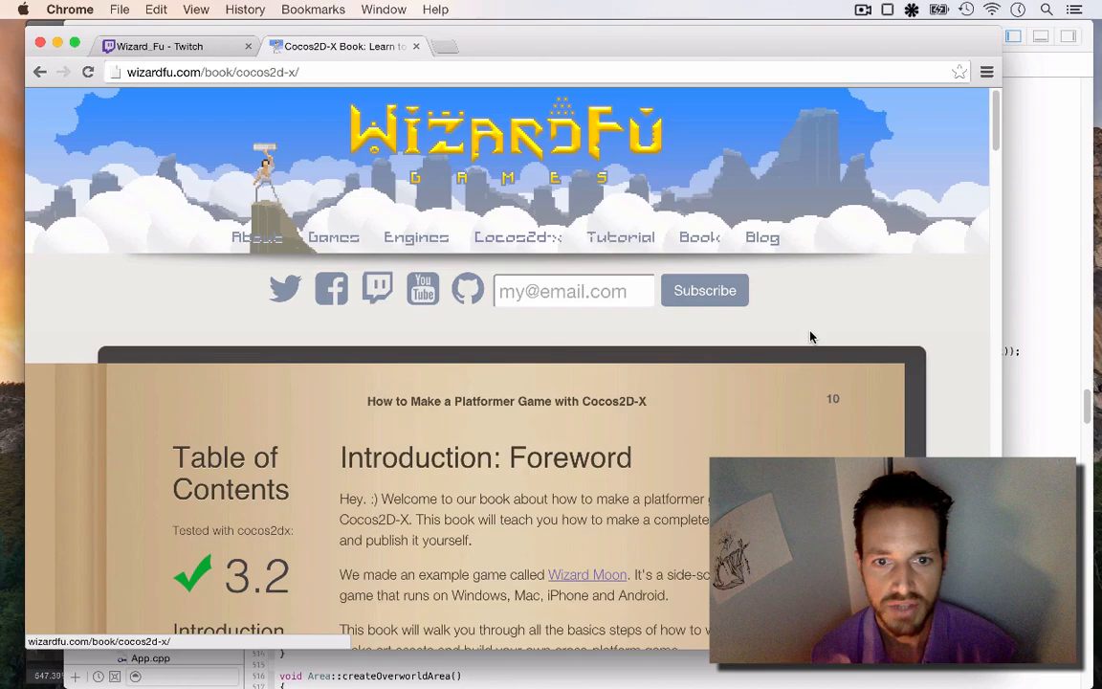
{"action": "scroll", "scroll_direction": "down", "scroll_amount": 3}
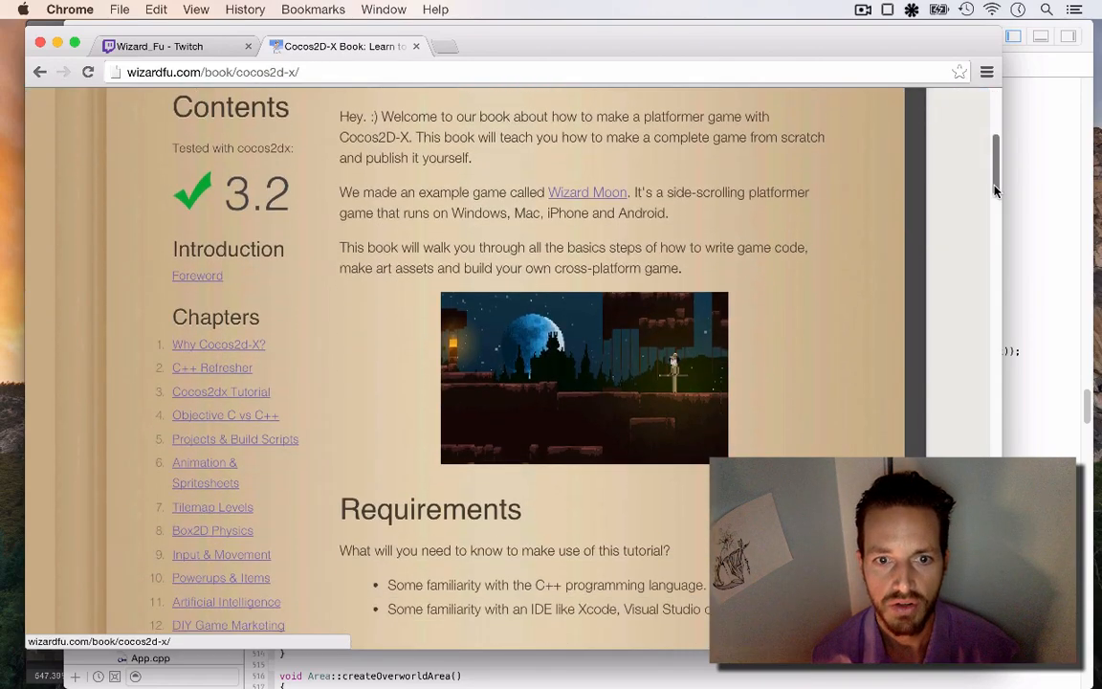
{"action": "scroll", "scroll_direction": "down", "scroll_amount": 3}
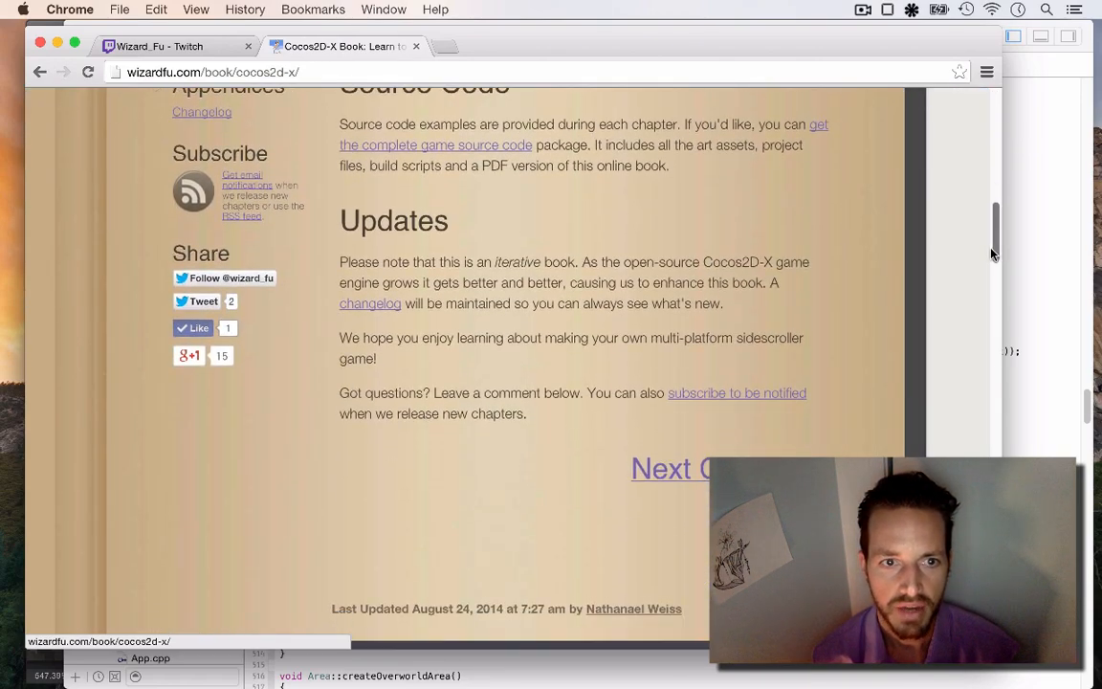
{"action": "scroll", "scroll_direction": "up", "scroll_amount": 3}
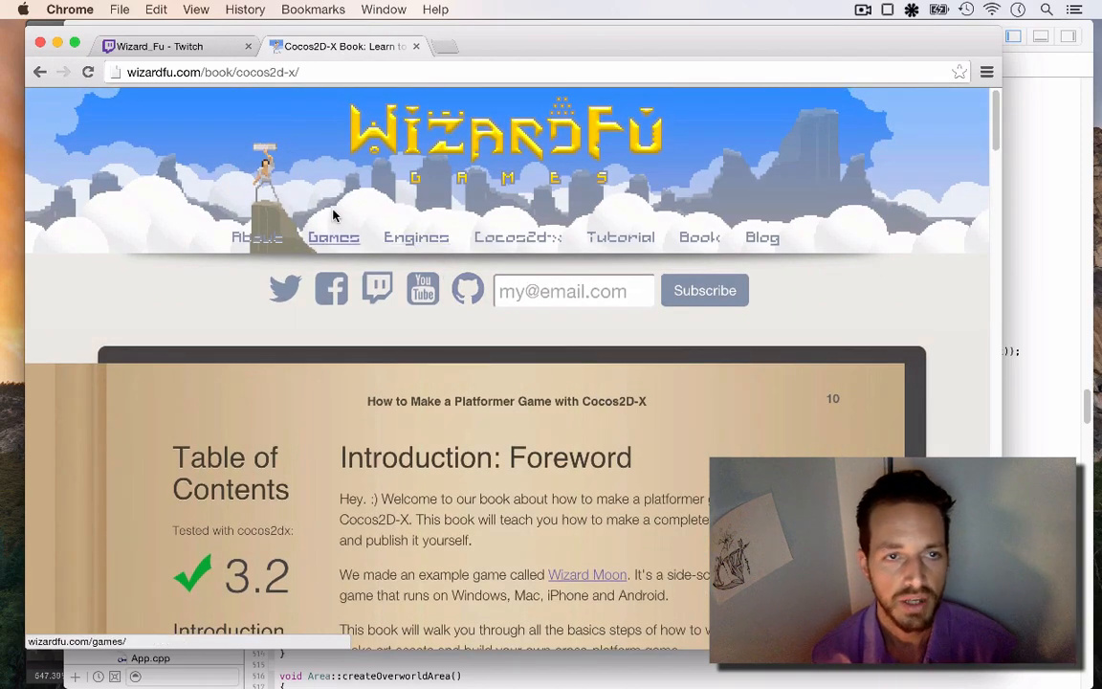
{"action": "mouse_move", "coordinate": [247, 119]}
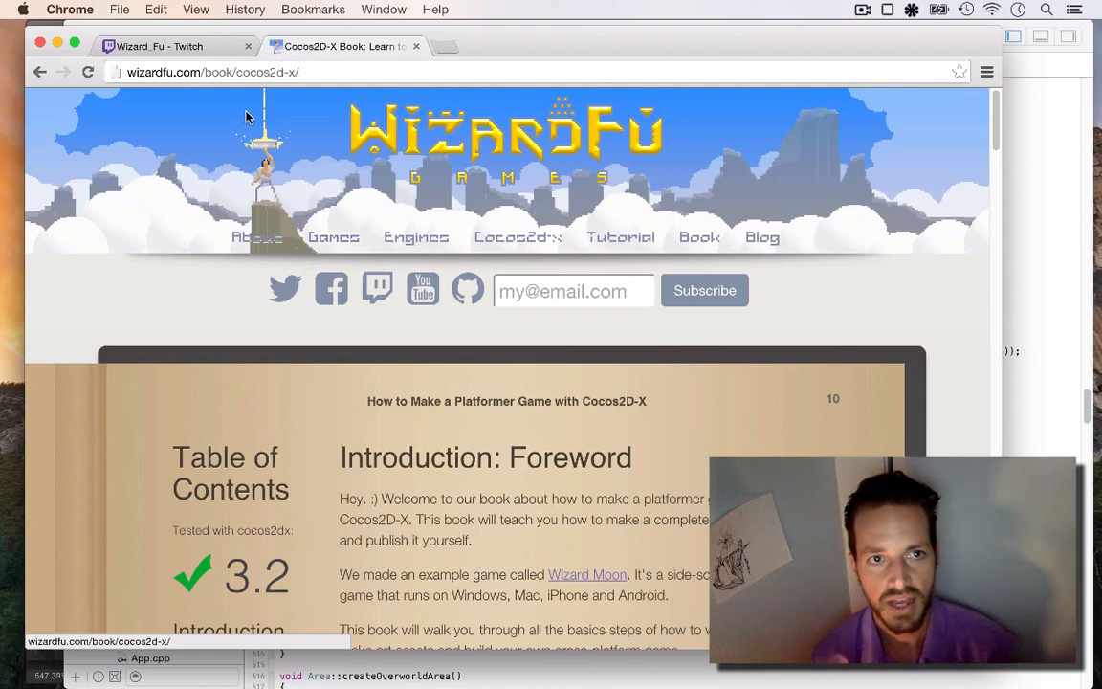
{"action": "mouse_move", "coordinate": [184, 59]}
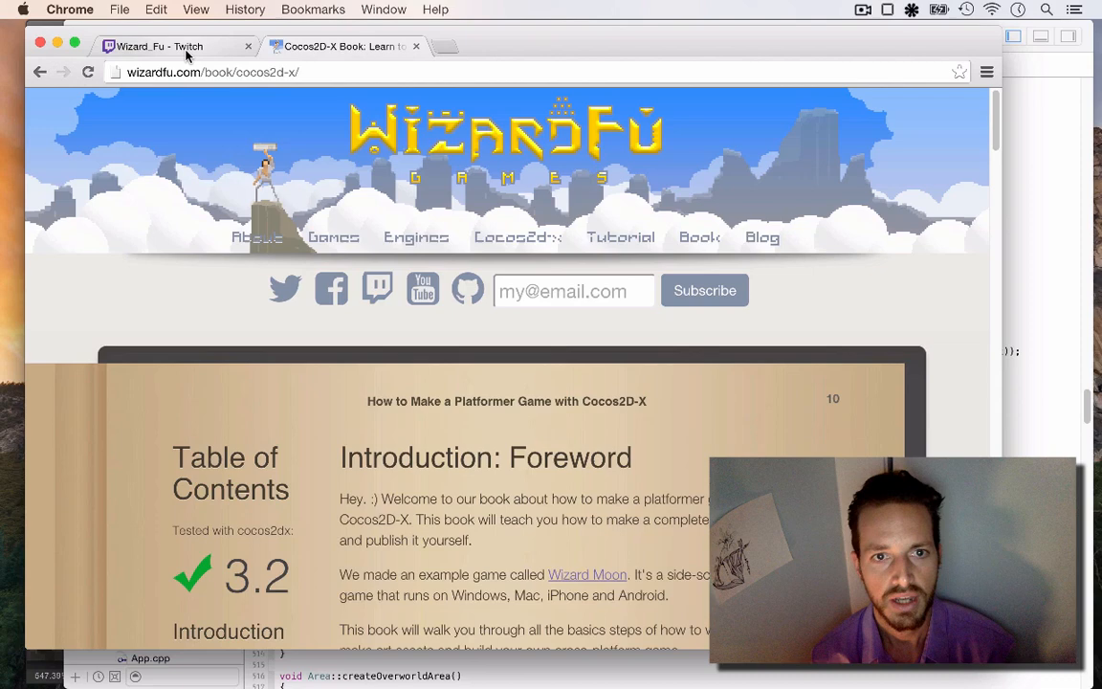
Show the wizard_fu Twitch channel's Follow Wizard Fu panel, then return to the Cocos2D-X book page.
{"action": "left_click", "coordinate": [163, 46]}
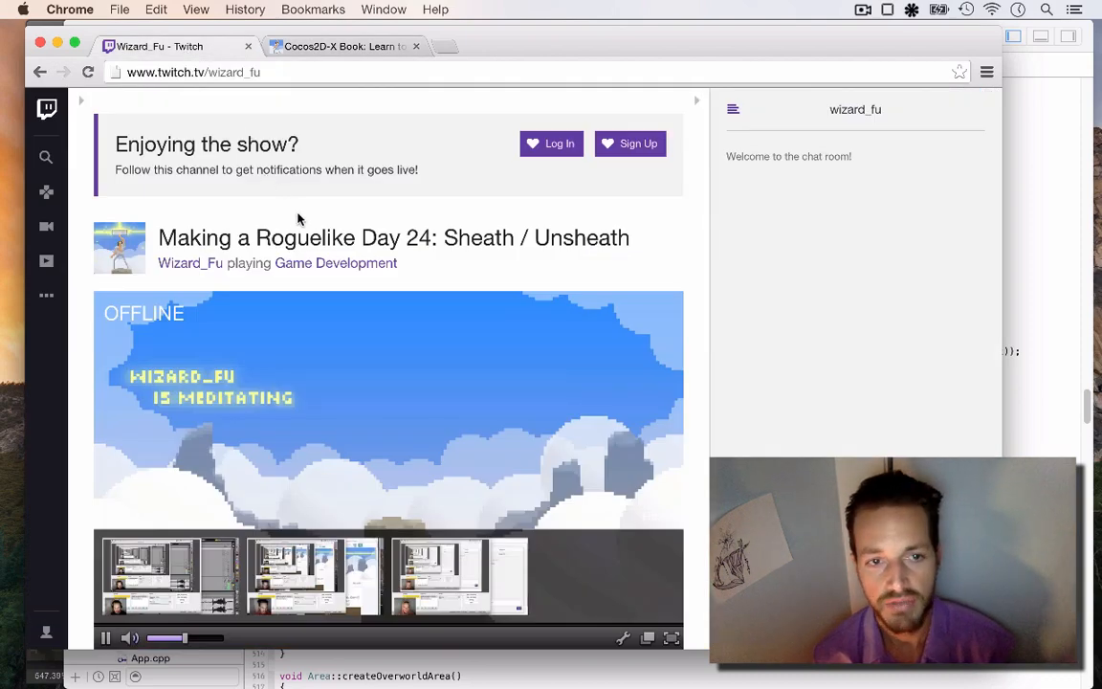
{"action": "mouse_move", "coordinate": [543, 237]}
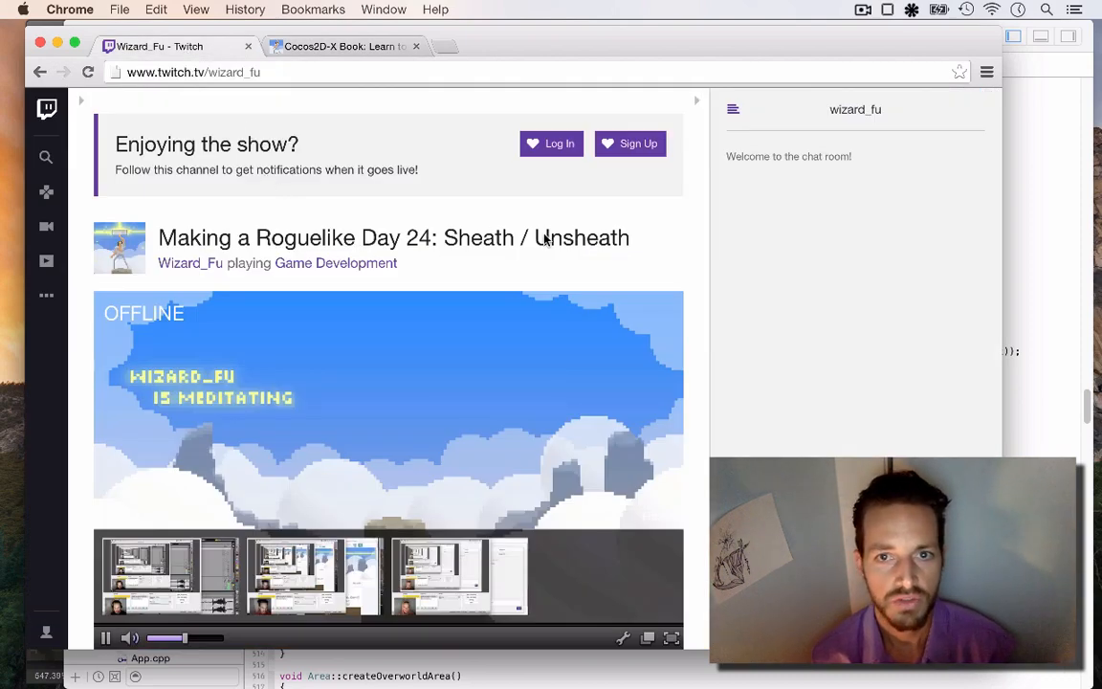
{"action": "mouse_move", "coordinate": [522, 268]}
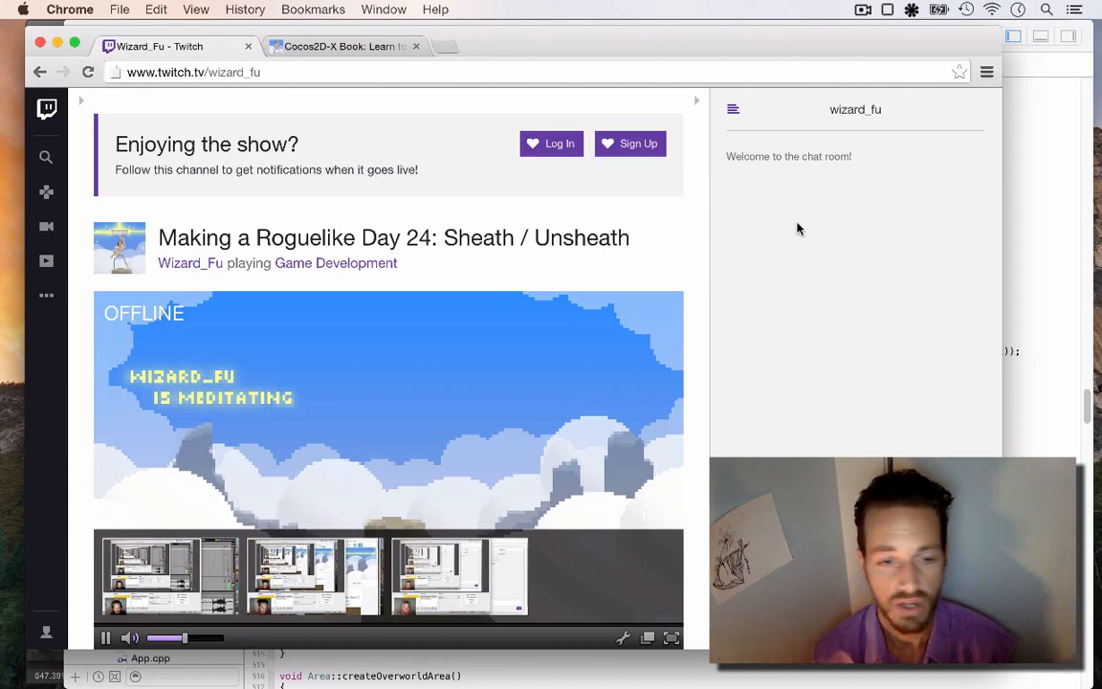
{"action": "mouse_move", "coordinate": [796, 230]}
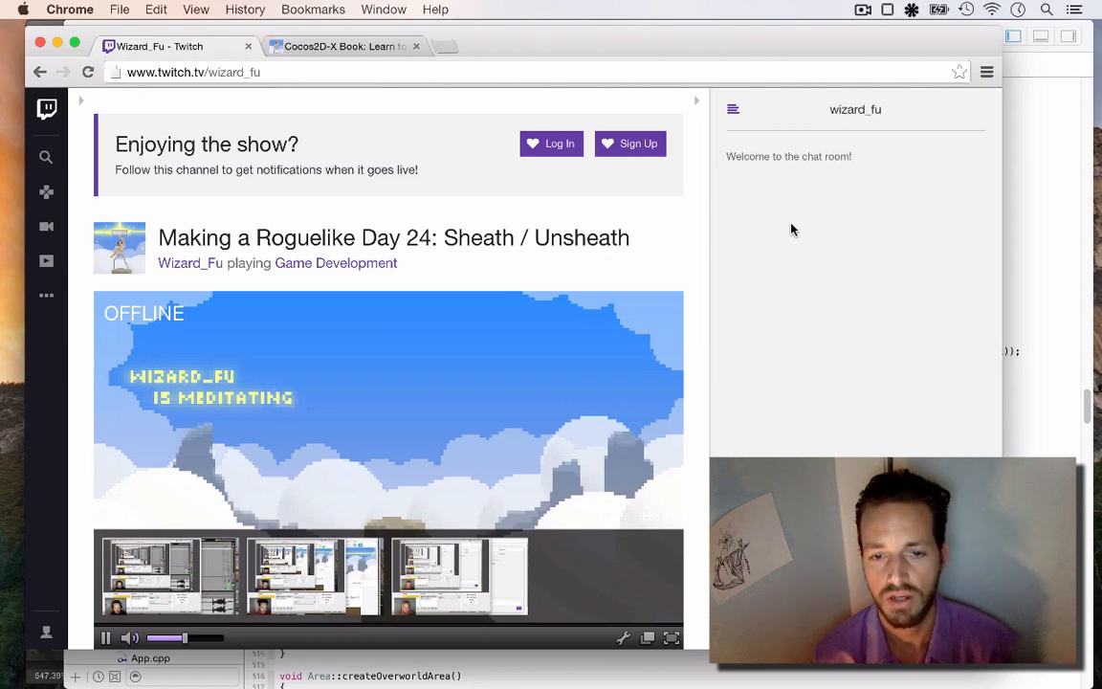
{"action": "mouse_move", "coordinate": [752, 237]}
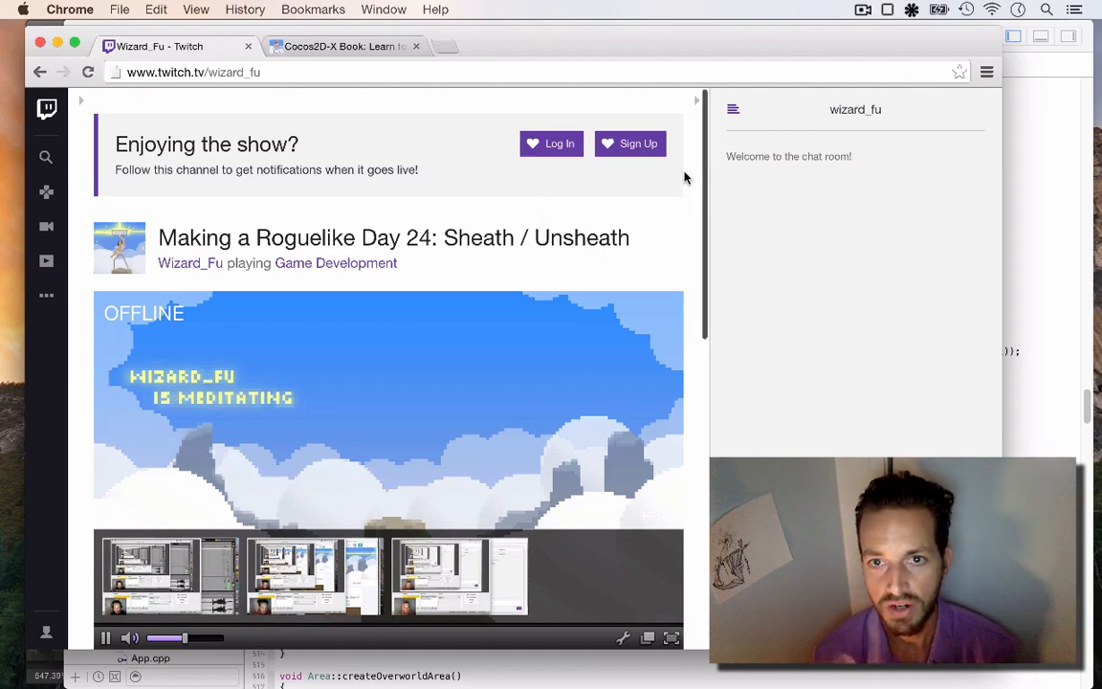
{"action": "scroll", "scroll_direction": "down", "scroll_amount": 3}
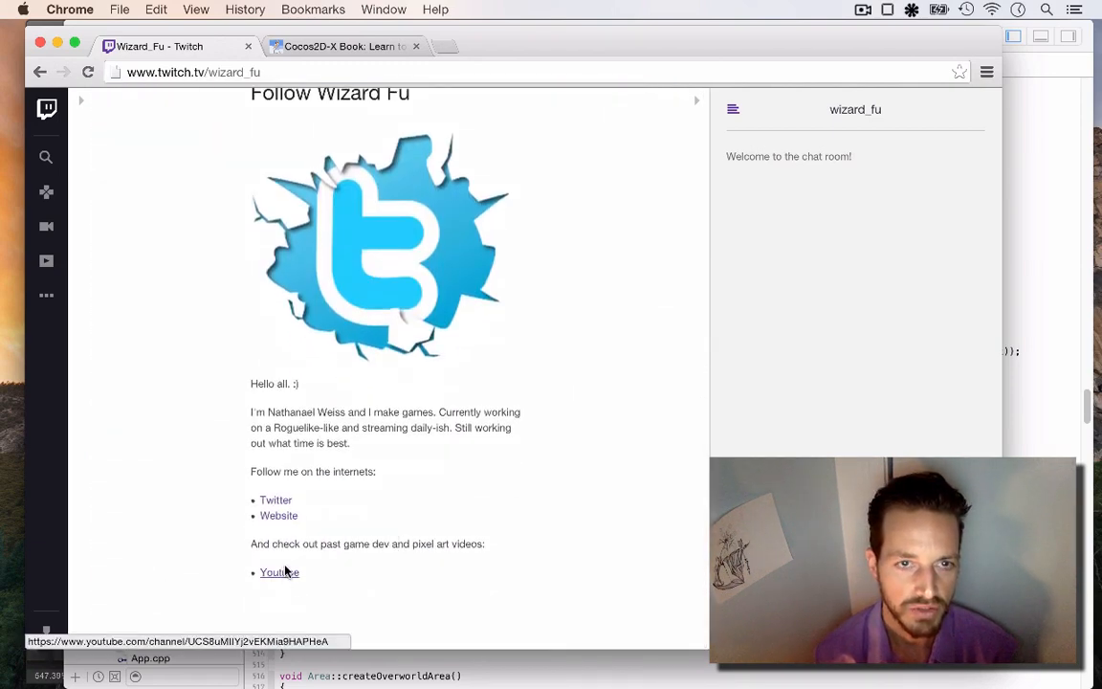
{"action": "left_click", "coordinate": [341, 46]}
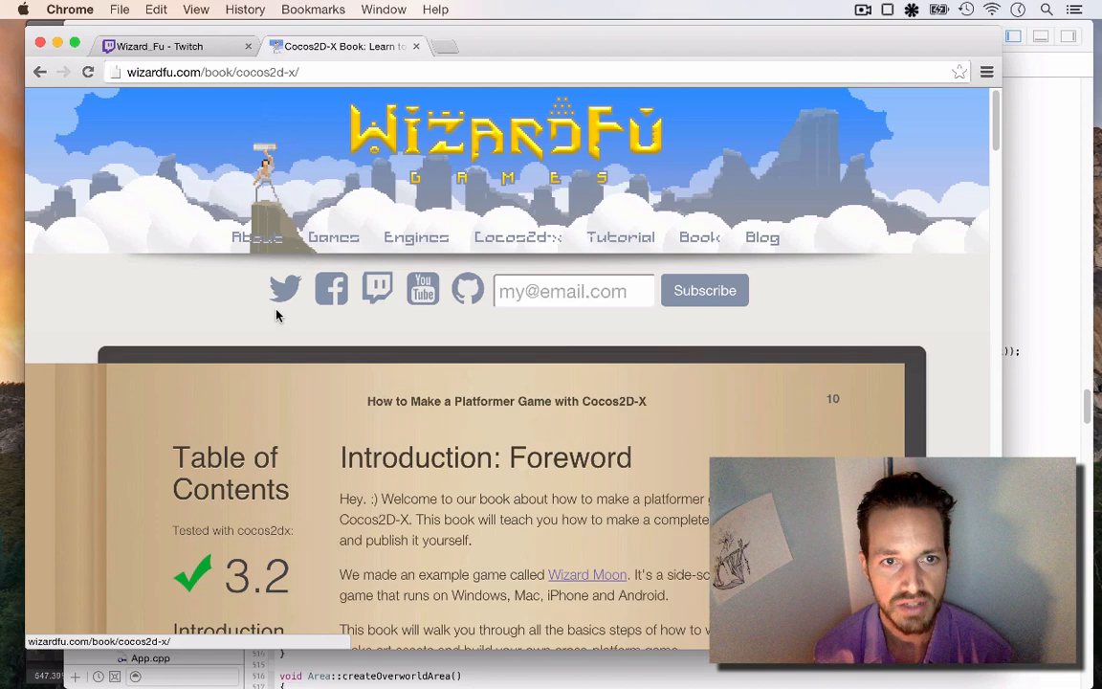
{"action": "mouse_move", "coordinate": [467, 291]}
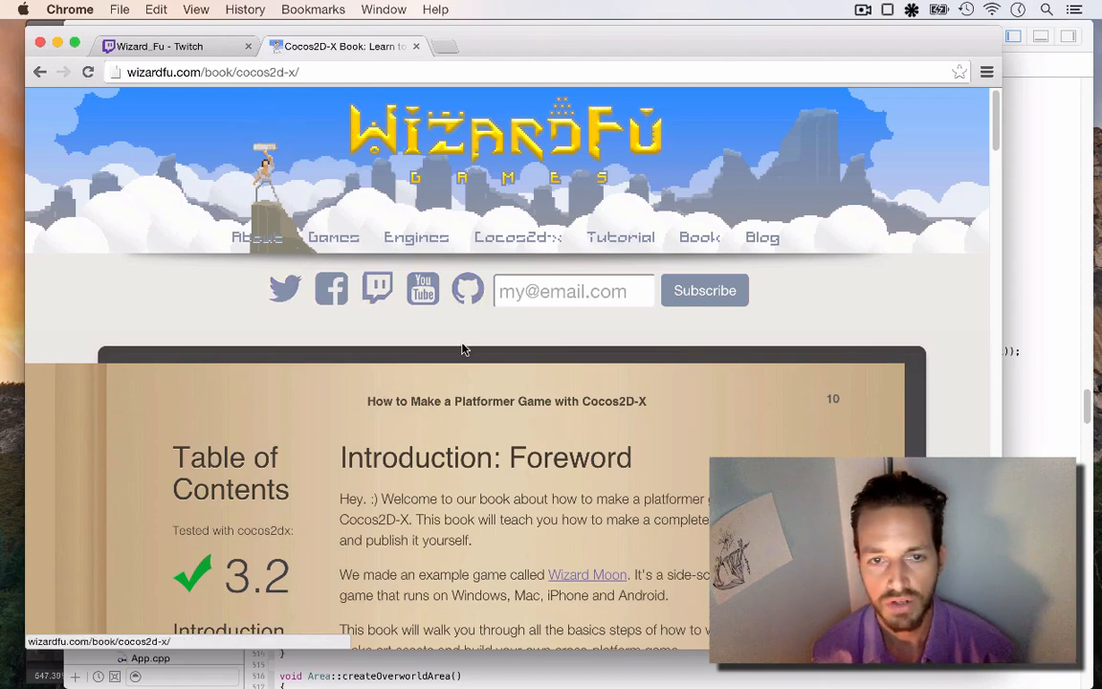
{"action": "mouse_move", "coordinate": [321, 300]}
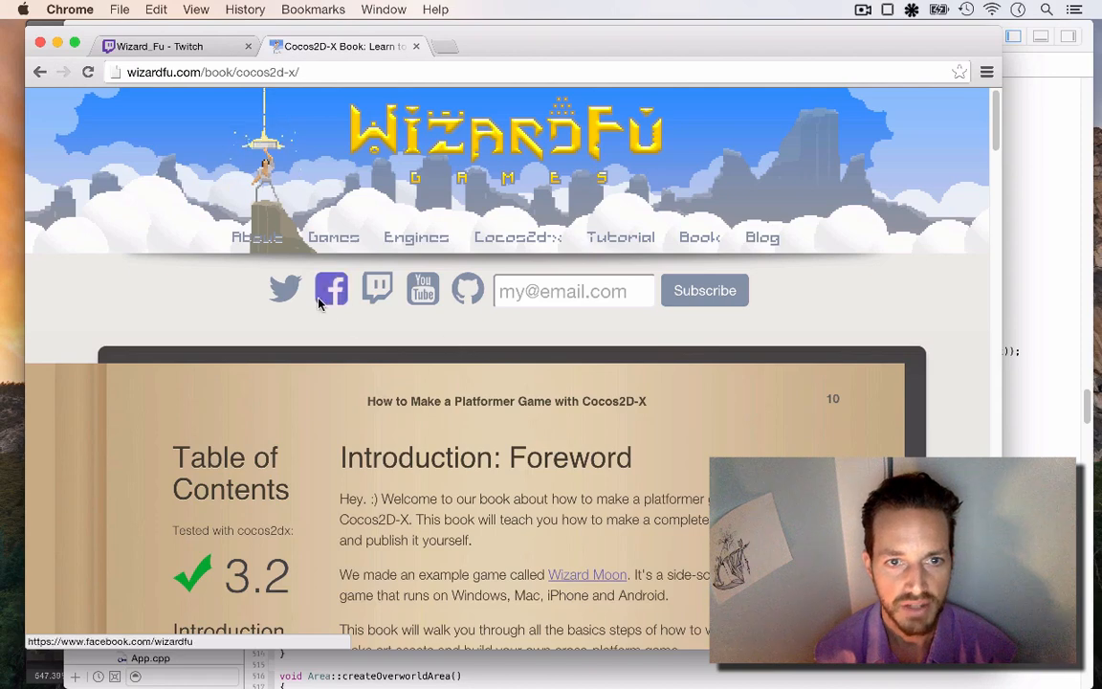
{"action": "mouse_move", "coordinate": [553, 302]}
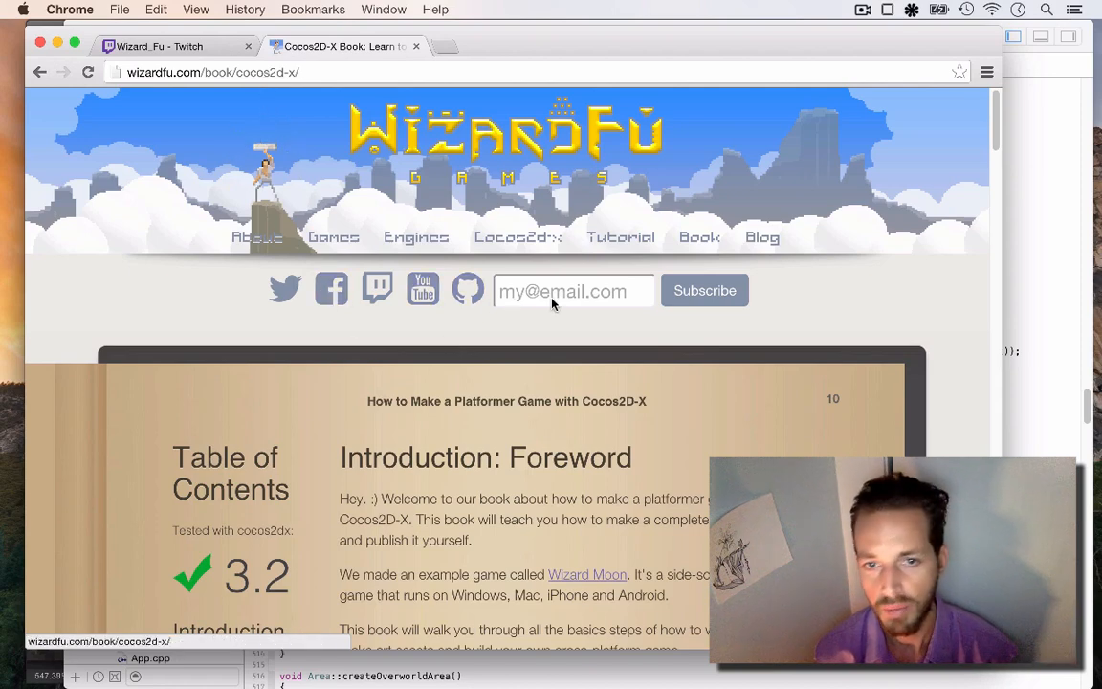